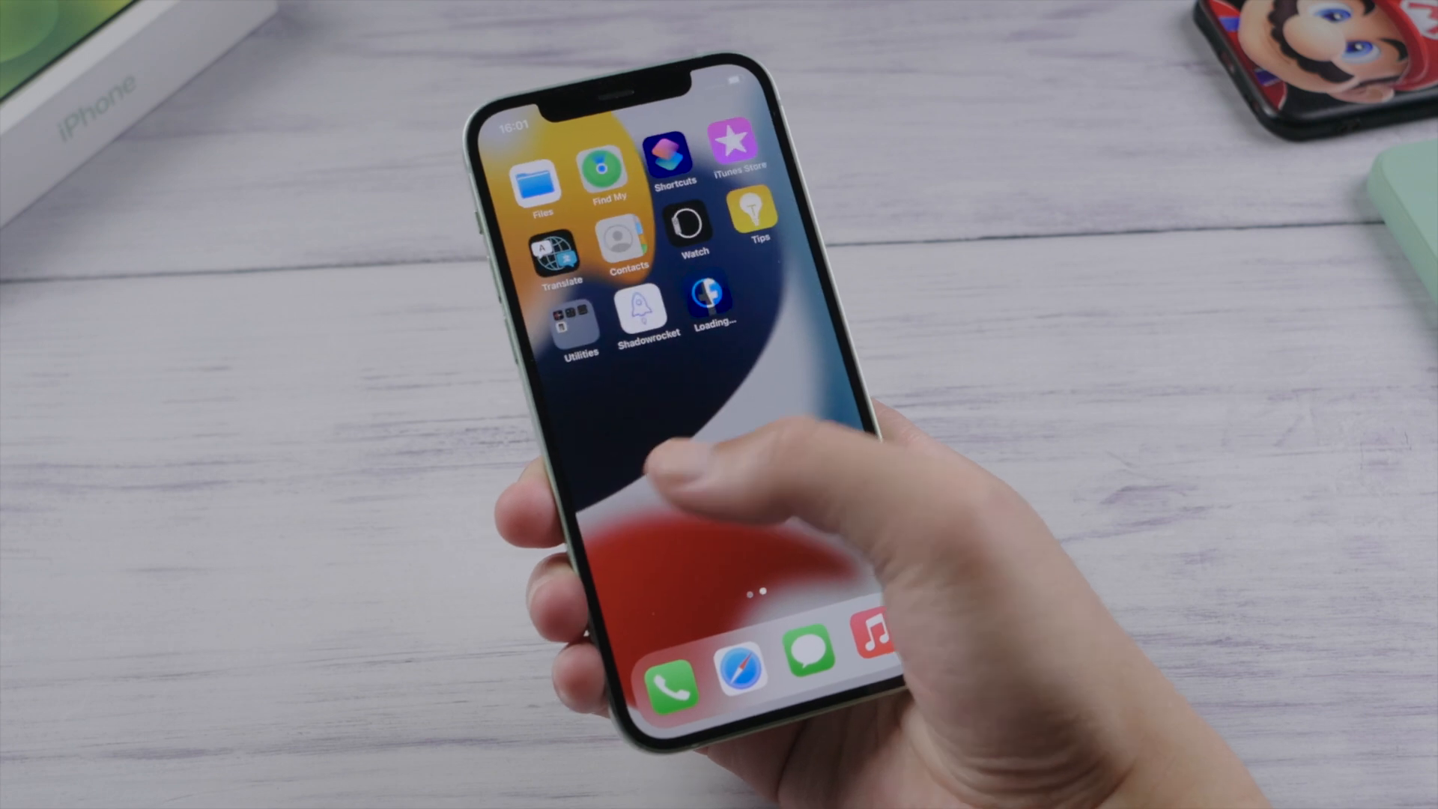
- Swipe across the Home Screen to find the stuck Loading… app download
{"action": "scroll", "scroll_direction": "left", "scroll_amount": 3}
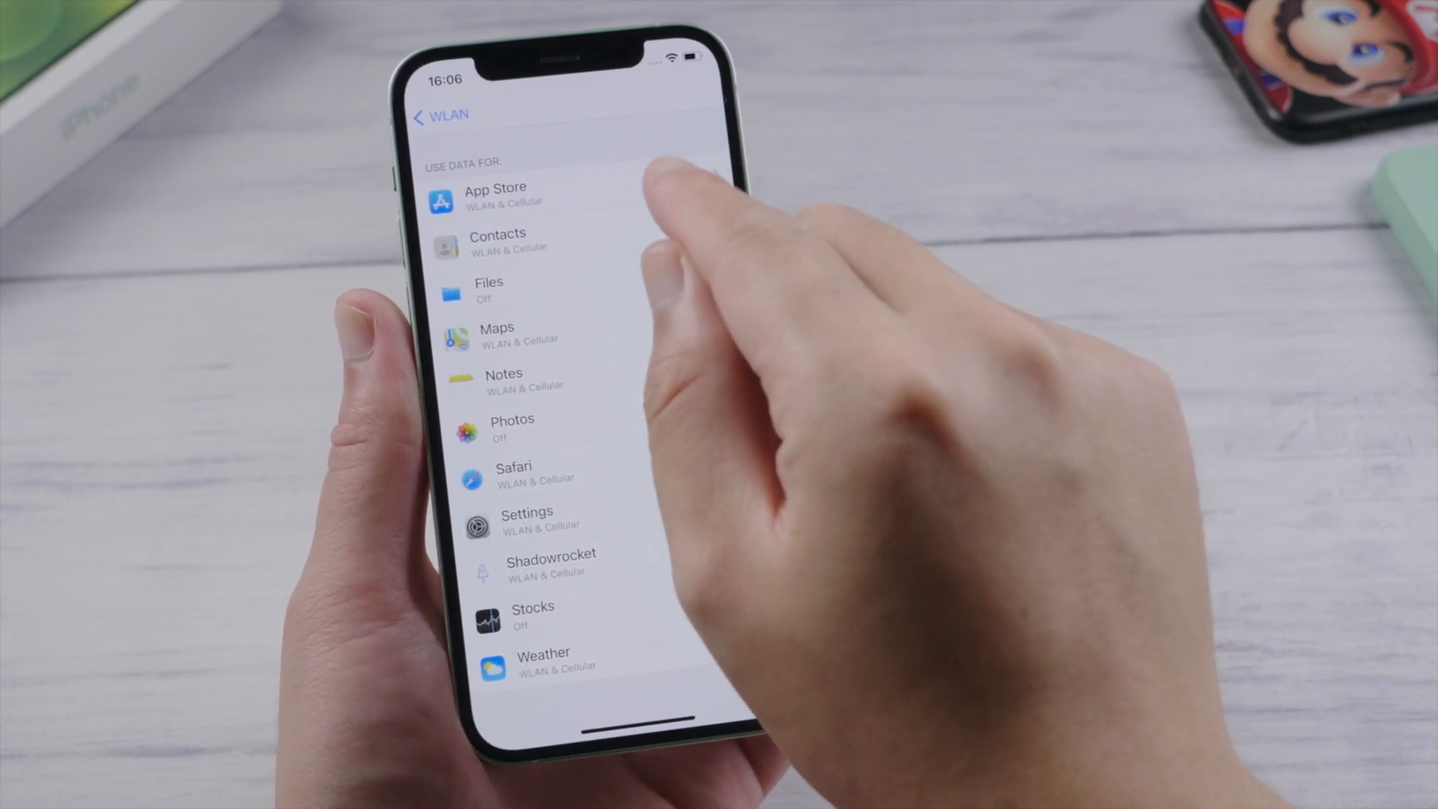
- Open the App Store entry under Apps Using WLAN & Cellular
{"action": "left_click", "coordinate": [495, 196]}
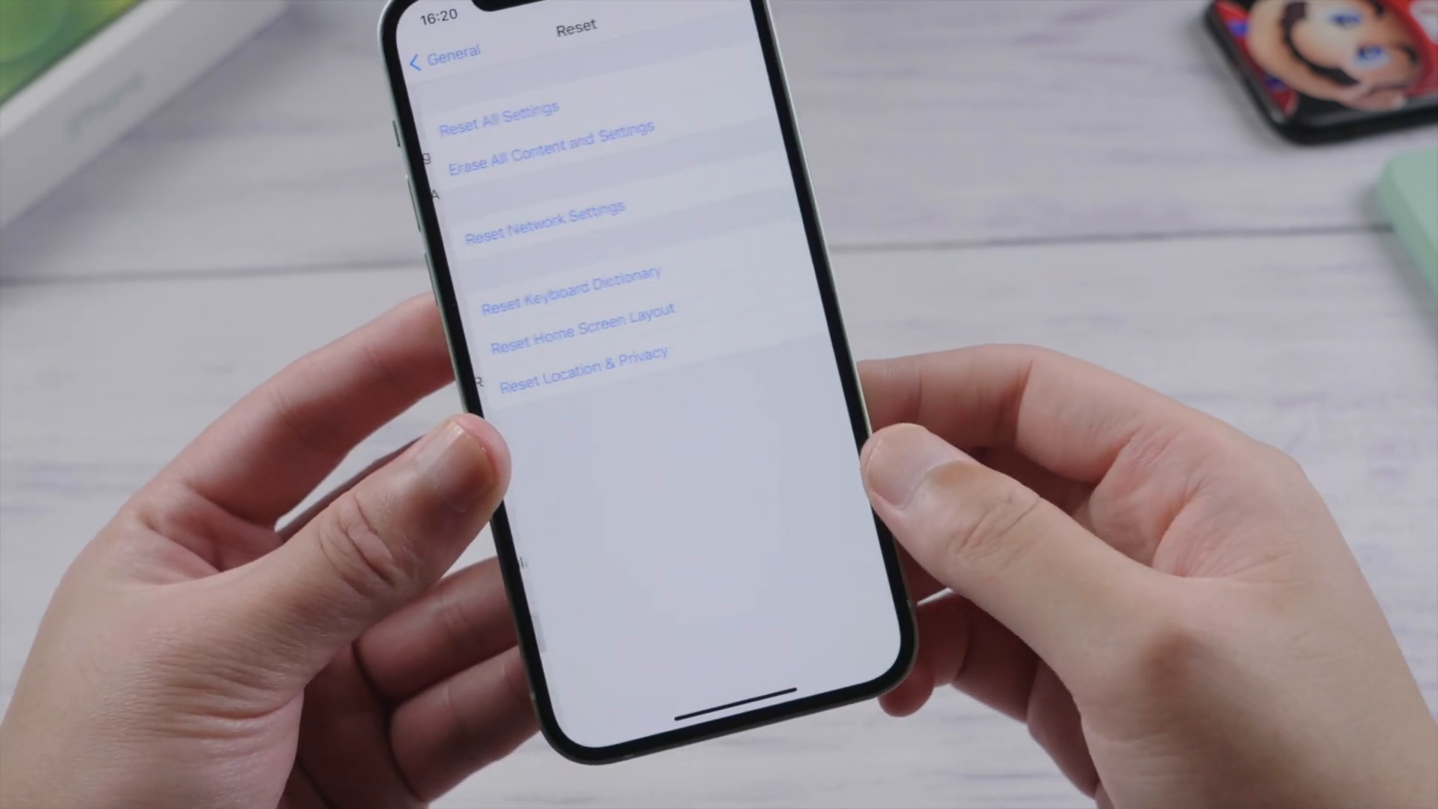
- Choose Reset Network Settings on the Reset page to bring up the confirmation
{"action": "left_click", "coordinate": [541, 230]}
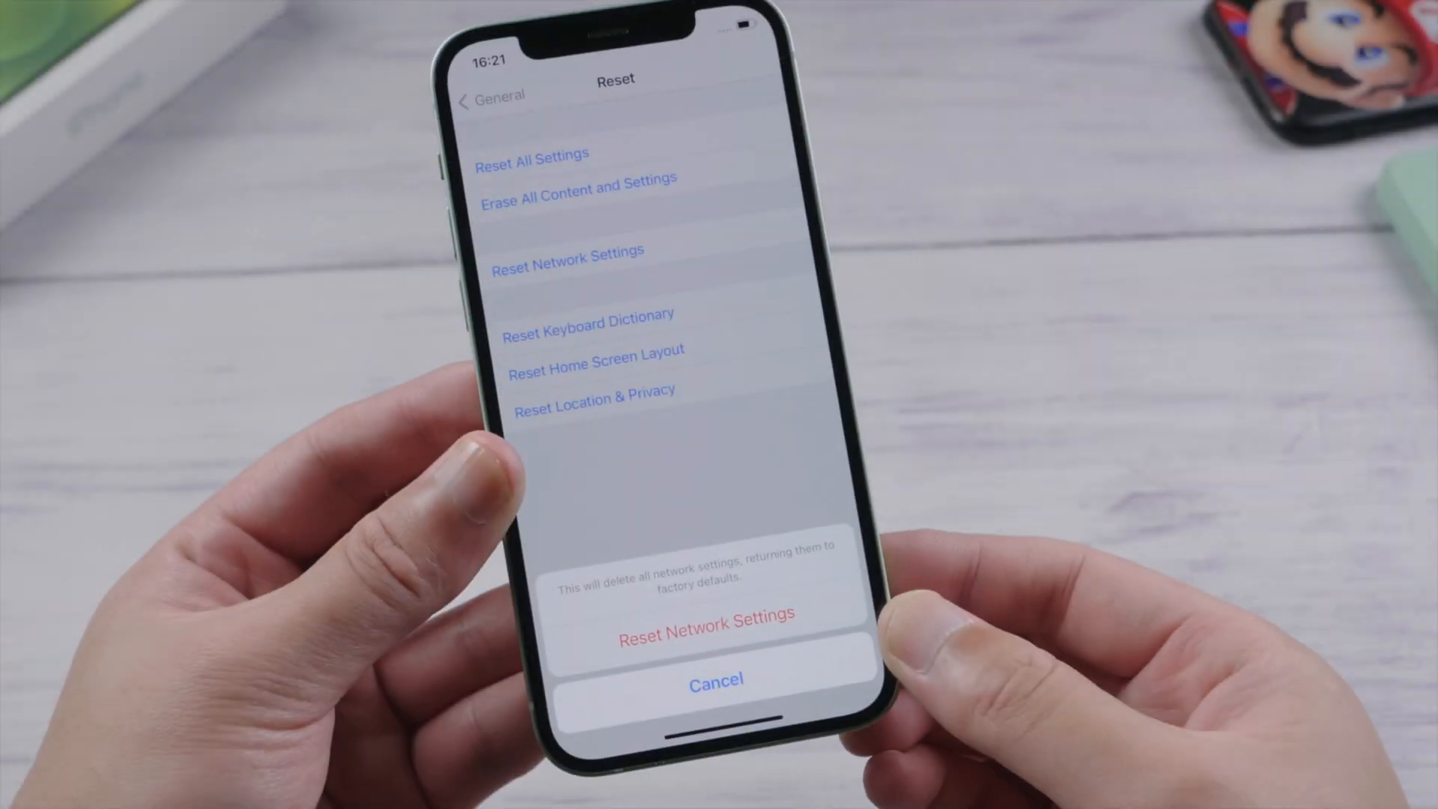